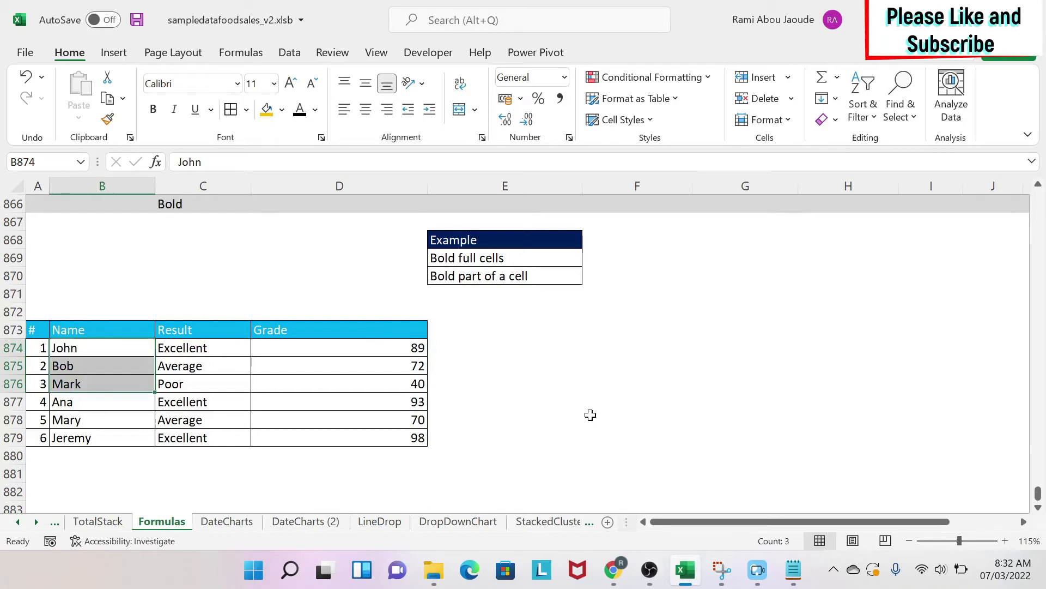
Step: Make the names John, Bob and Mark bold through the Font dialog's Bold style
{"action": "left_click", "coordinate": [505, 365]}
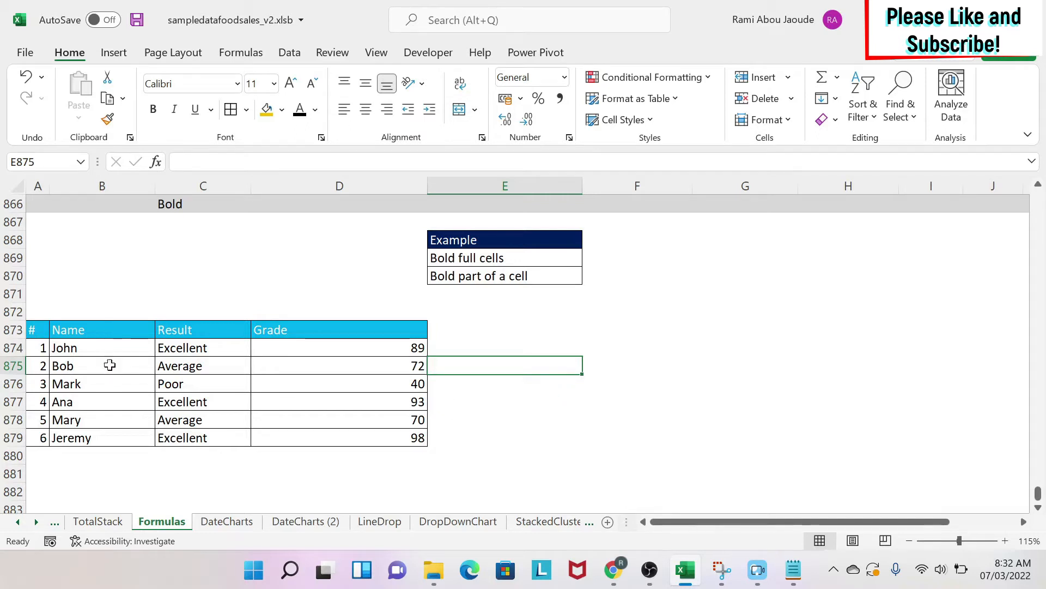
{"action": "left_click_drag", "start_coordinate": [102, 347], "coordinate": [101, 383]}
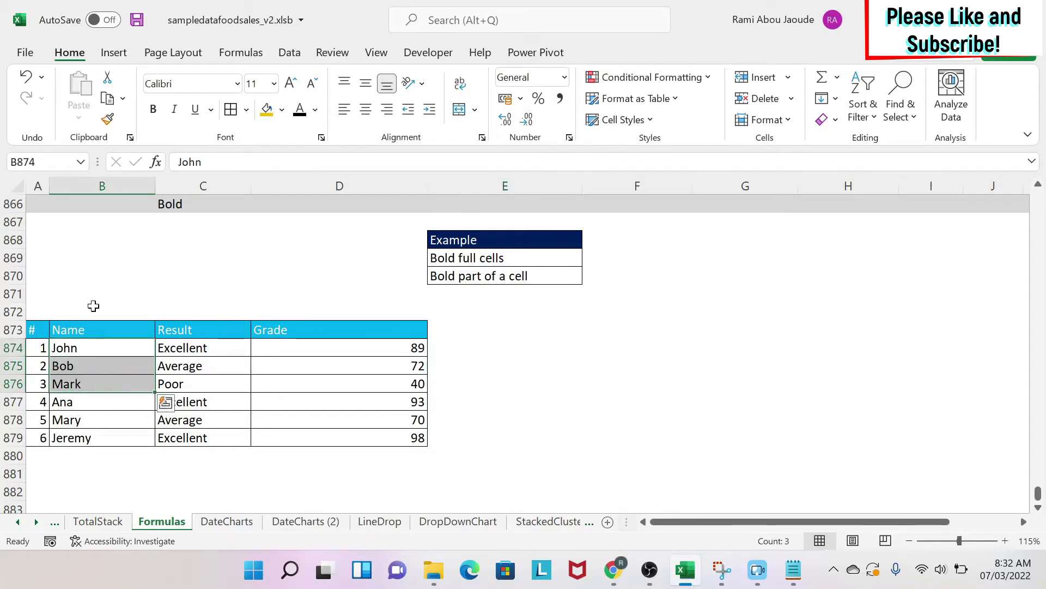
{"action": "mouse_move", "coordinate": [103, 367]}
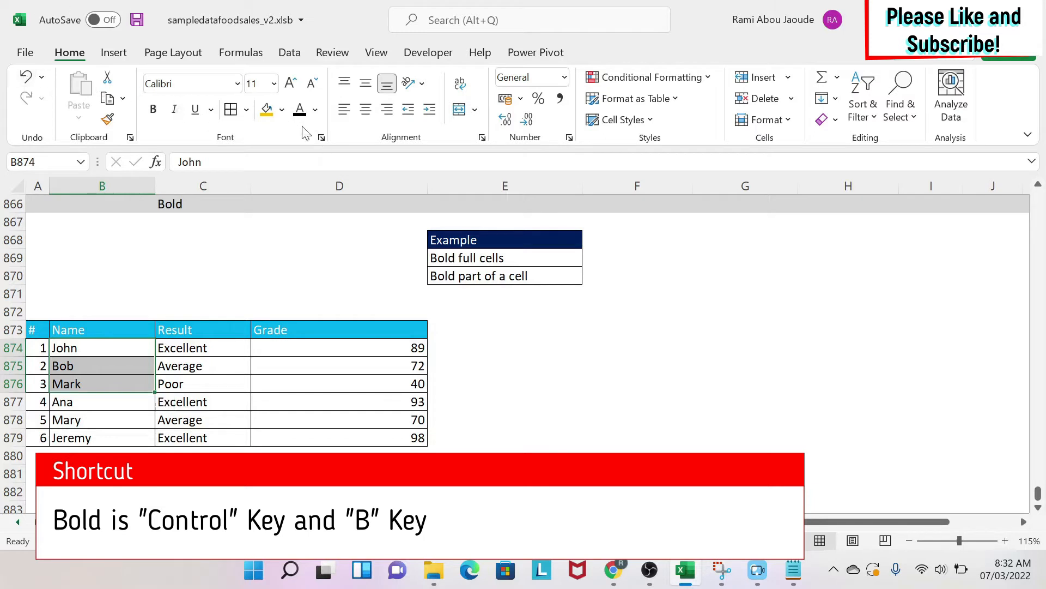
{"action": "left_click", "coordinate": [320, 137]}
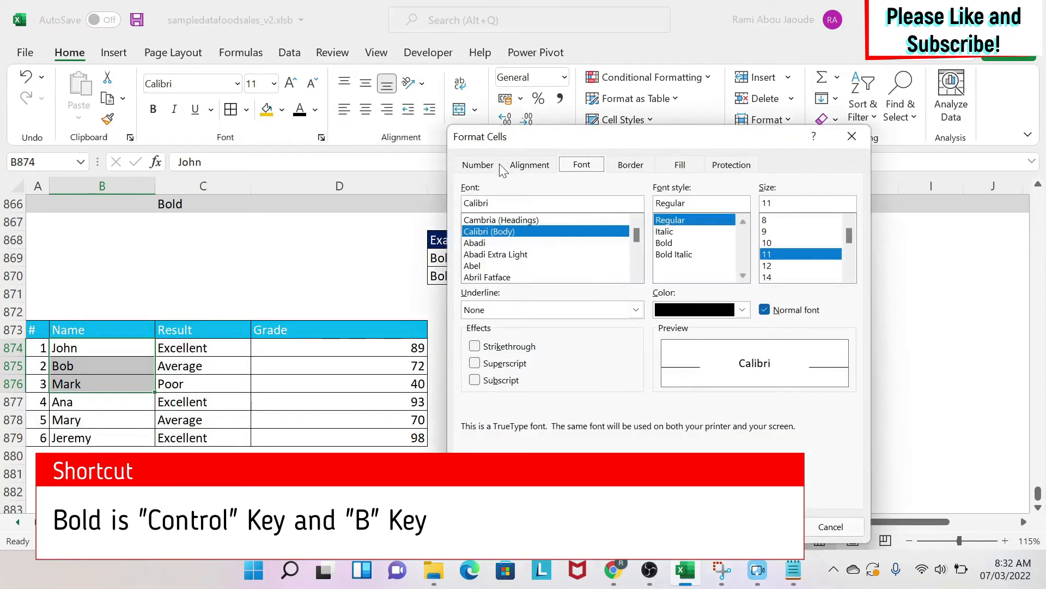
{"action": "mouse_move", "coordinate": [685, 243]}
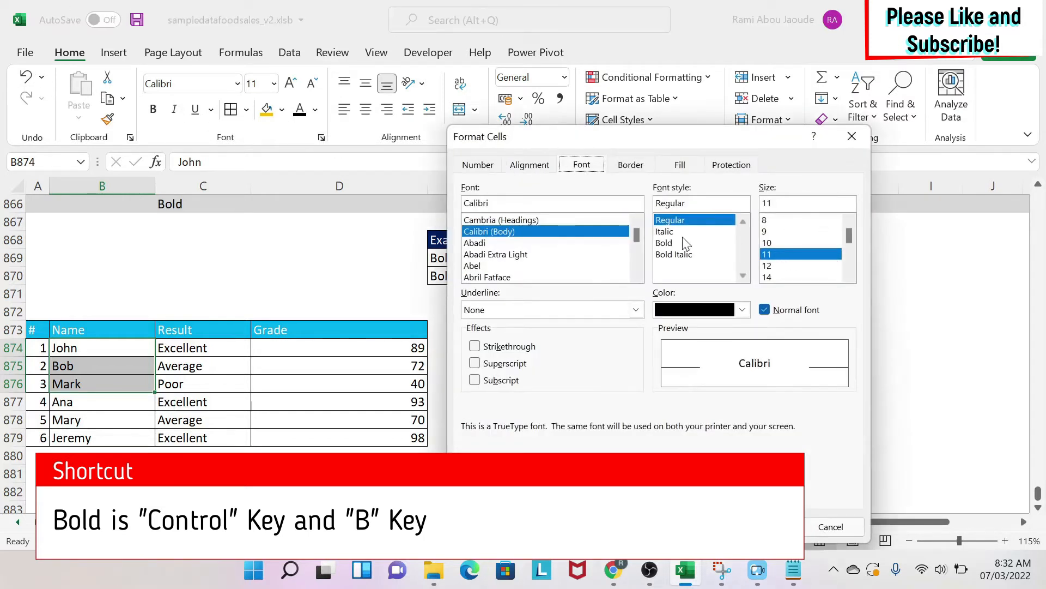
{"action": "left_click", "coordinate": [665, 242]}
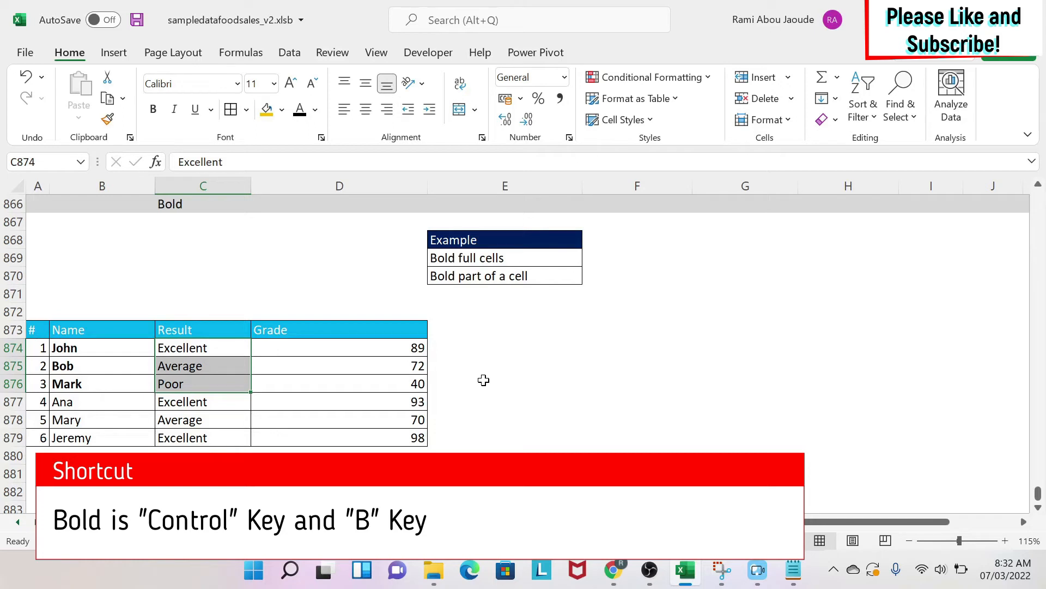
Step: Bold the results Excellent, Average and Poor with Ctrl+B, then clear the selection
{"action": "left_click", "coordinate": [505, 383]}
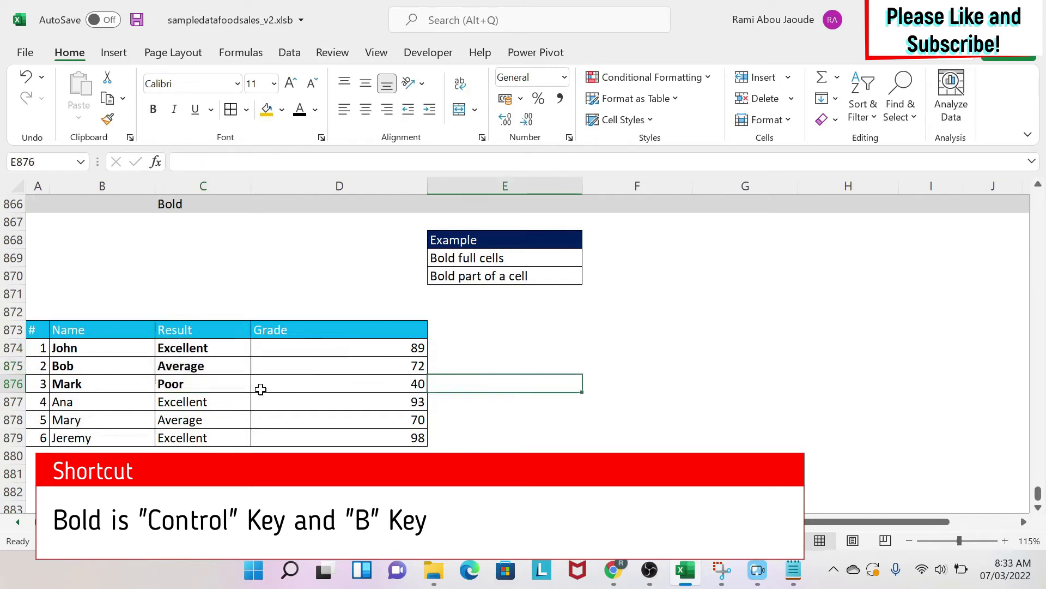